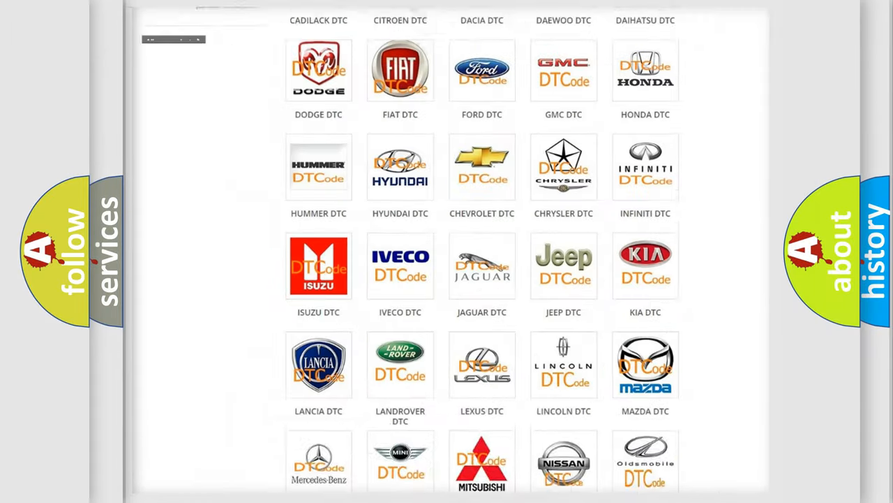
pyautogui.scroll(3)
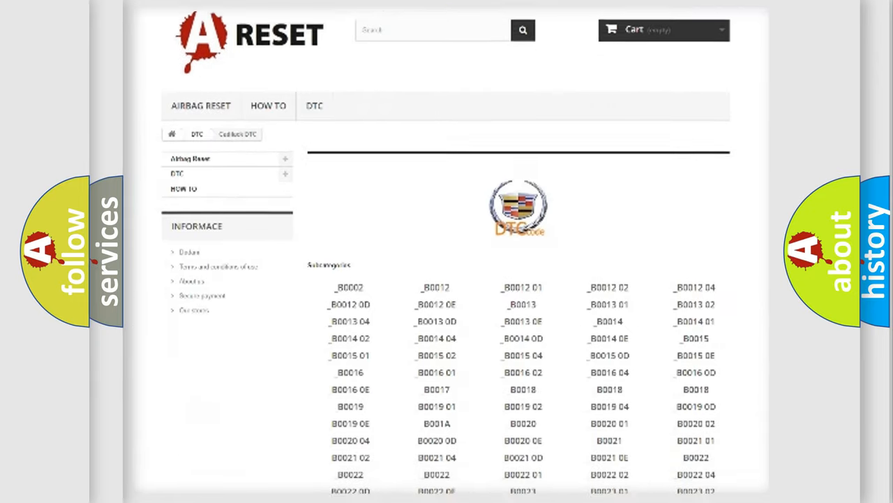
pyautogui.scroll(-3)
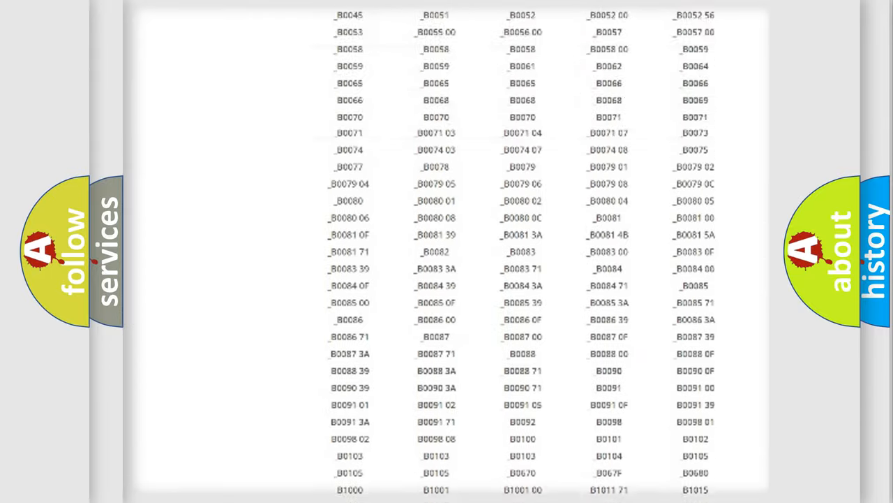
pyautogui.scroll(3)
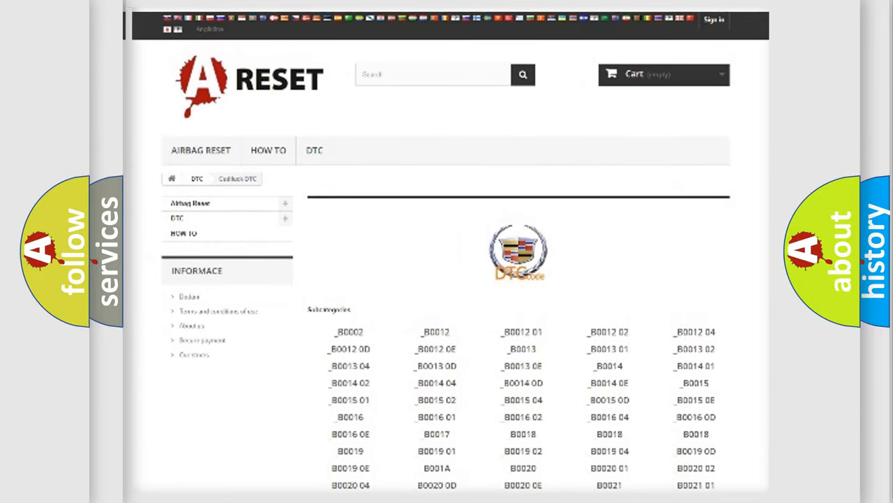